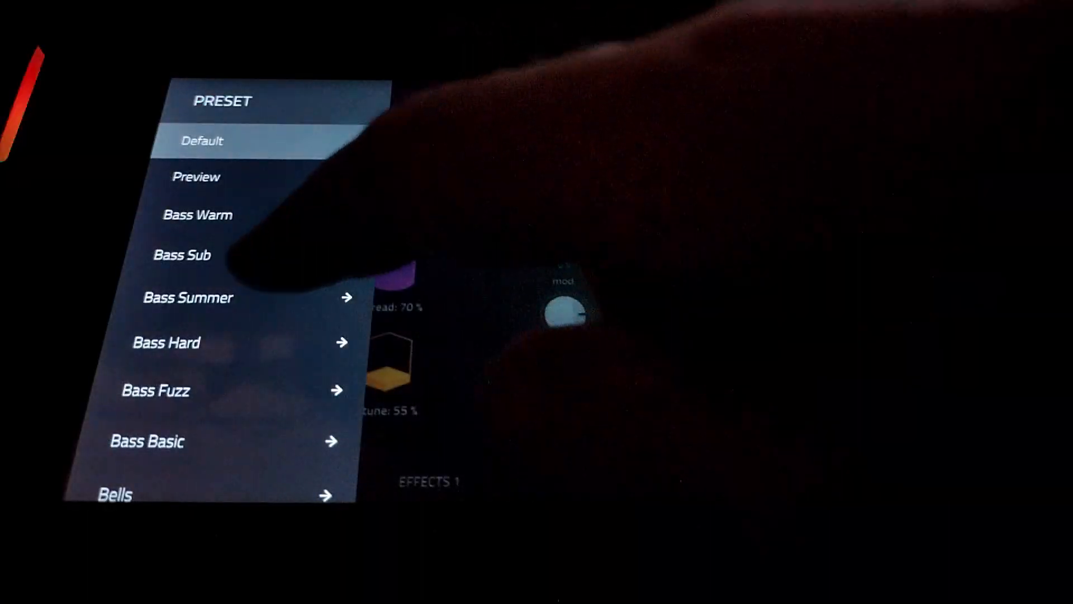
Step: Scroll through the Bass presets in the Hype preset list
scroll("down", 3)
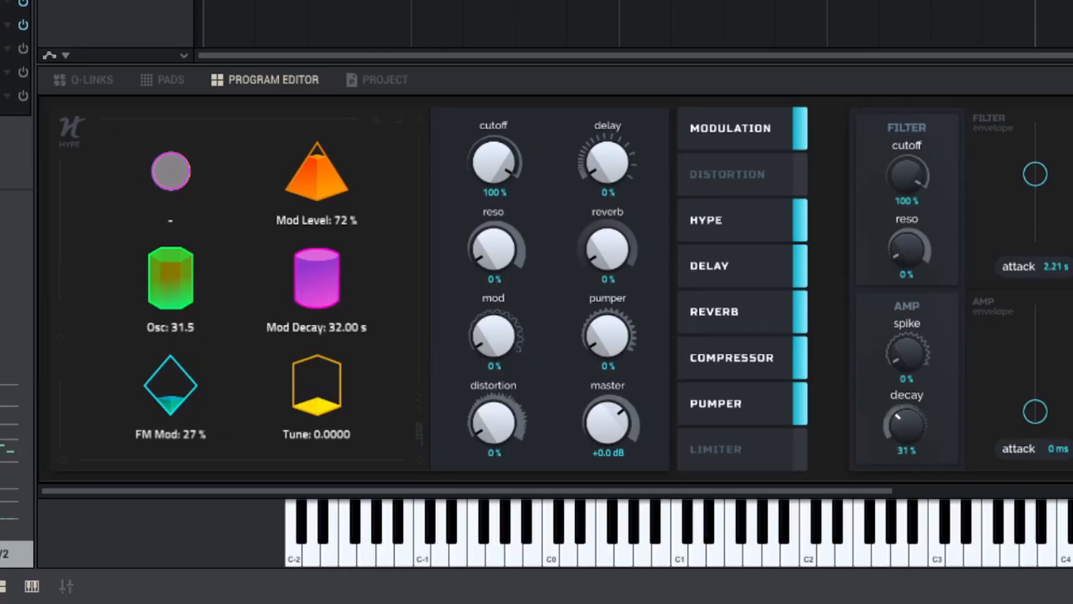
Step: Switch to the dual-circle oscillator and set Osc to 1.5 with FM Mod at 38%
left_click(170, 170)
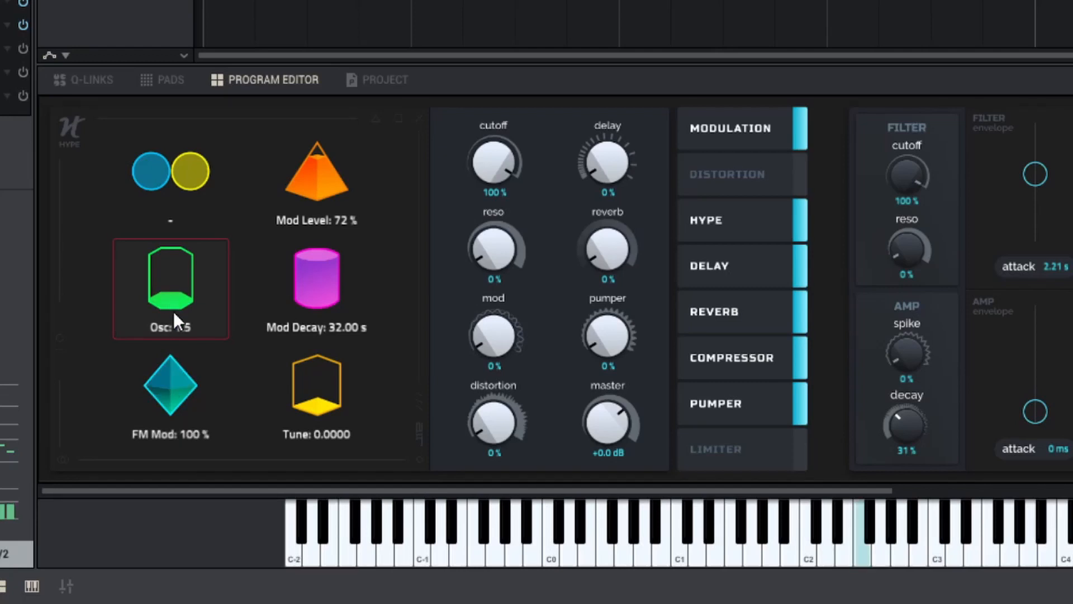
left_click(171, 391)
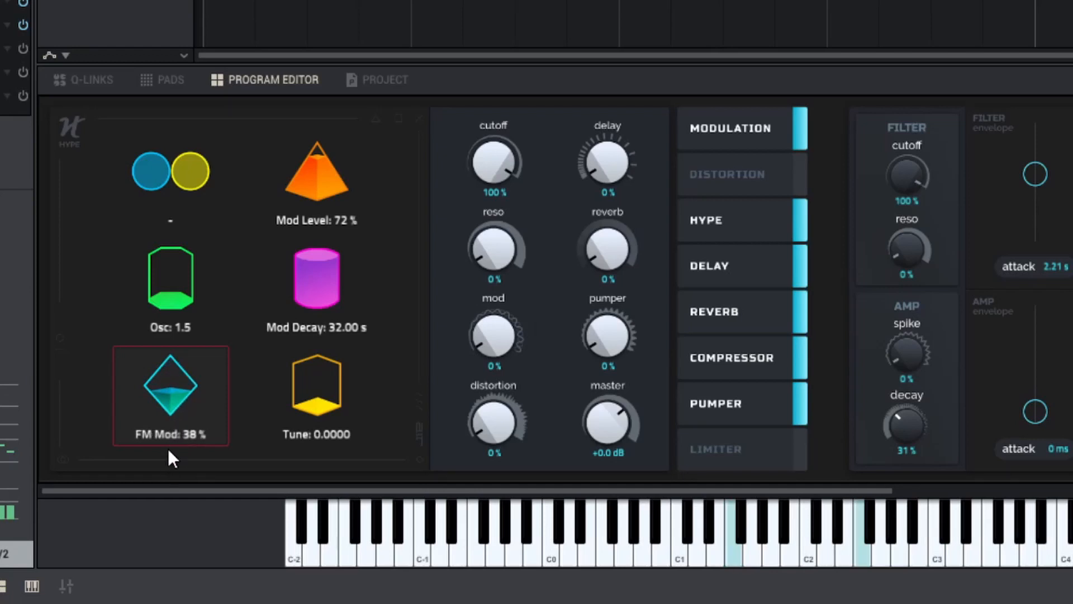
Step: Push FM Mod to 100%, then set Mod Level to 87% and Mod Decay to 5.00 s
left_click_drag(171, 393, 171, 384)
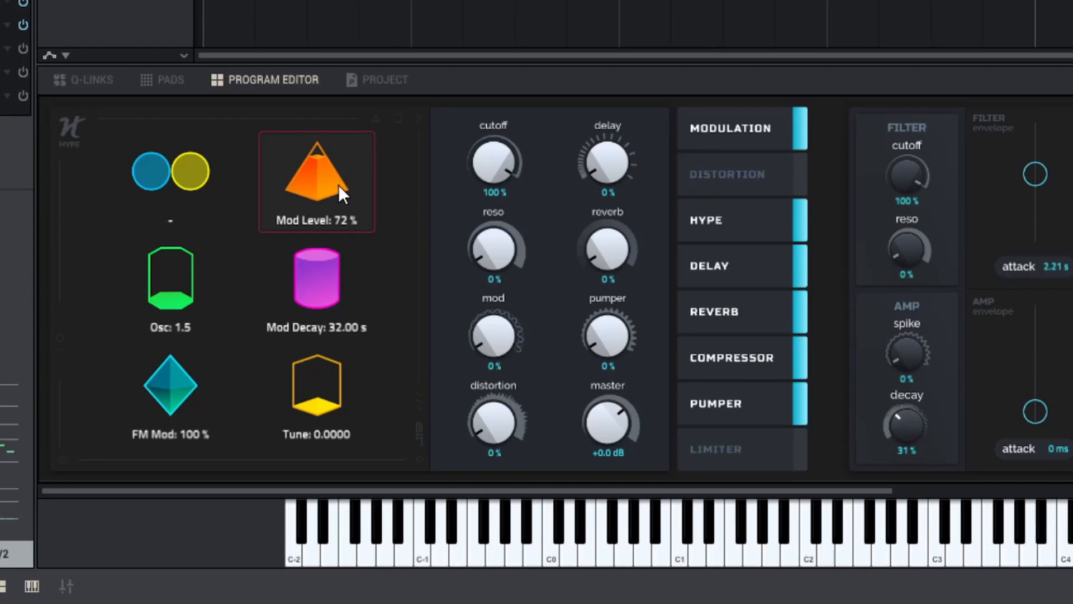
mouse_move(328, 175)
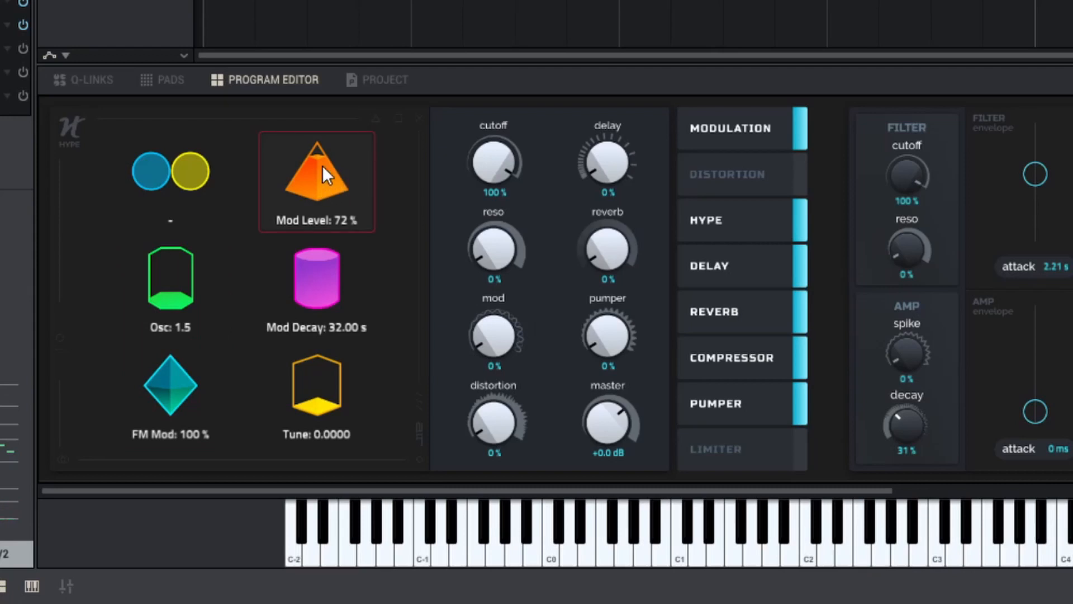
left_click(317, 286)
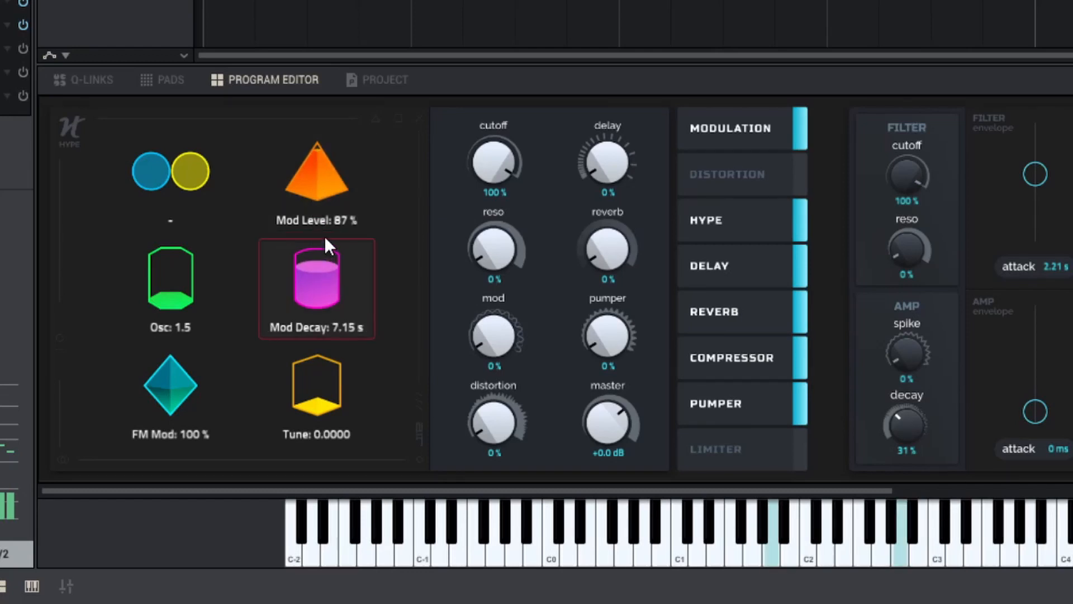
left_click_drag(316, 281, 317, 268)
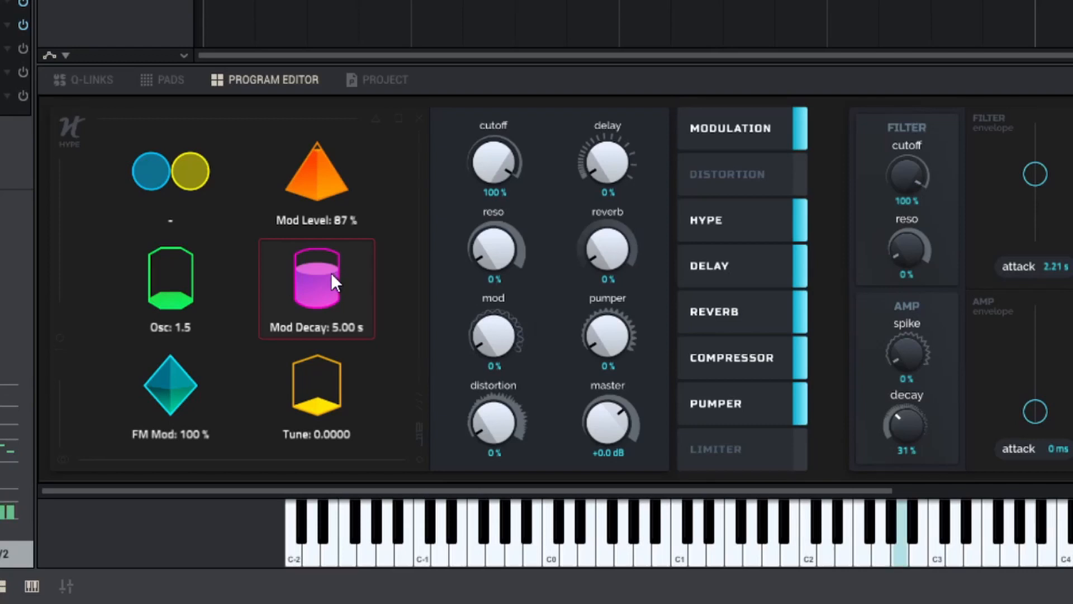
mouse_move(323, 282)
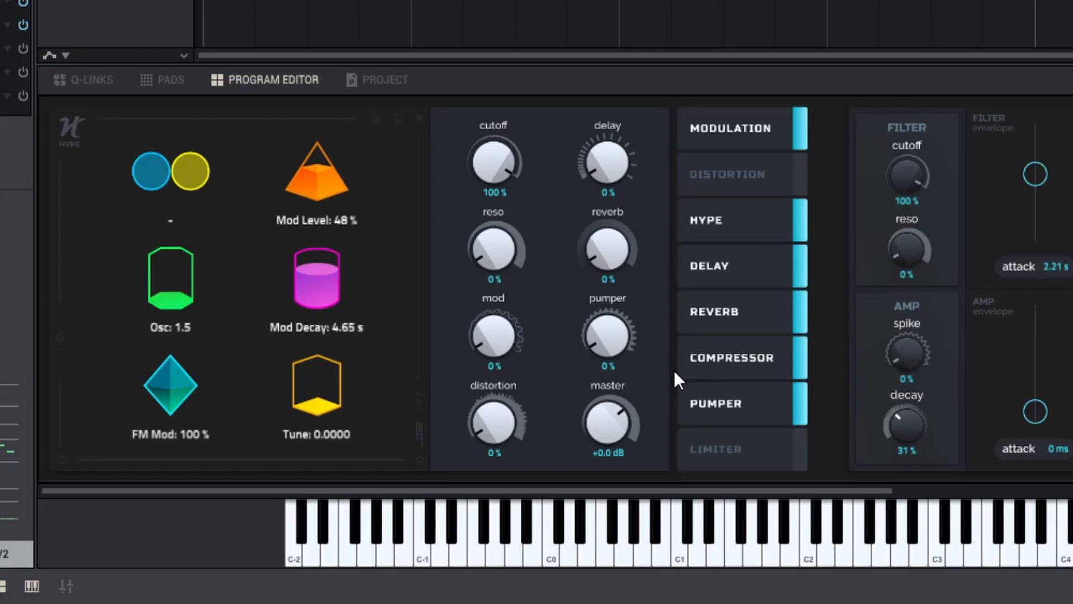
Step: Select the next layered Hype patch showing Osc 3.0, FM Mod 76% and Tune 0.0099
left_click(170, 288)
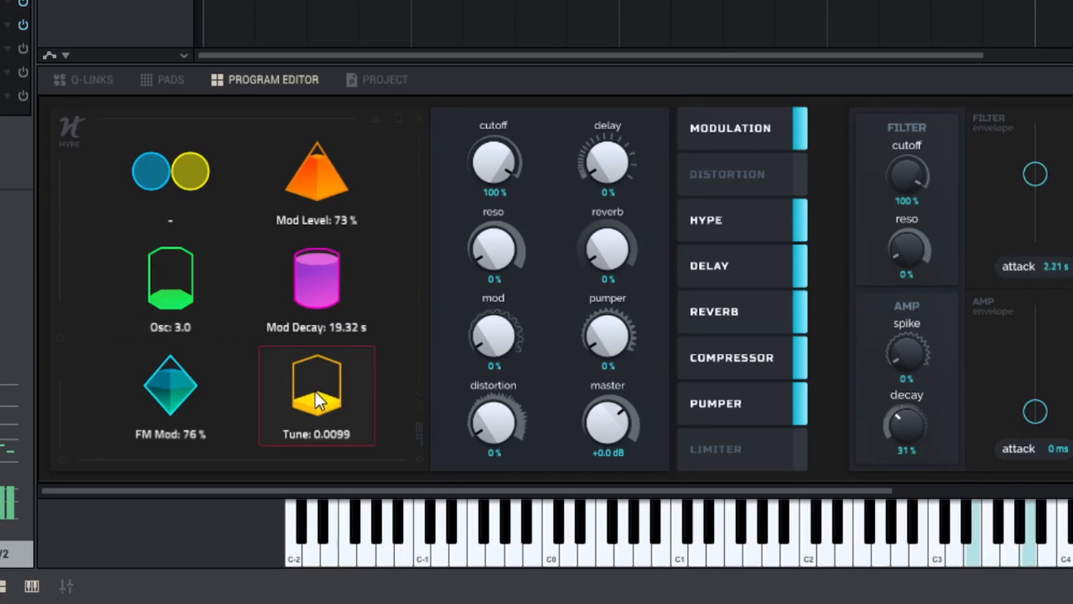
mouse_move(312, 409)
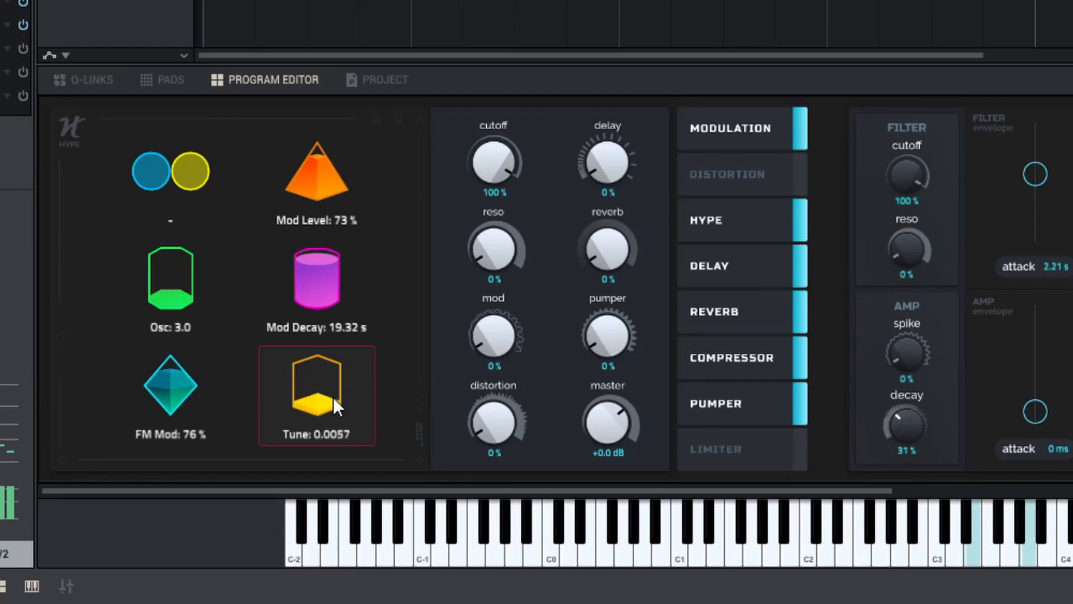
mouse_move(345, 421)
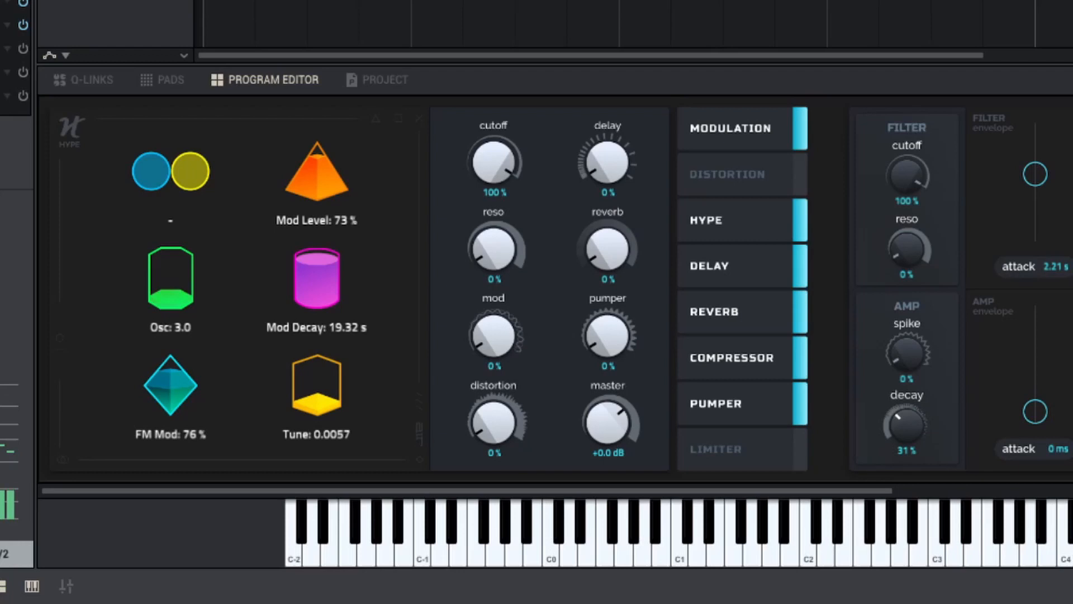
mouse_move(450, 88)
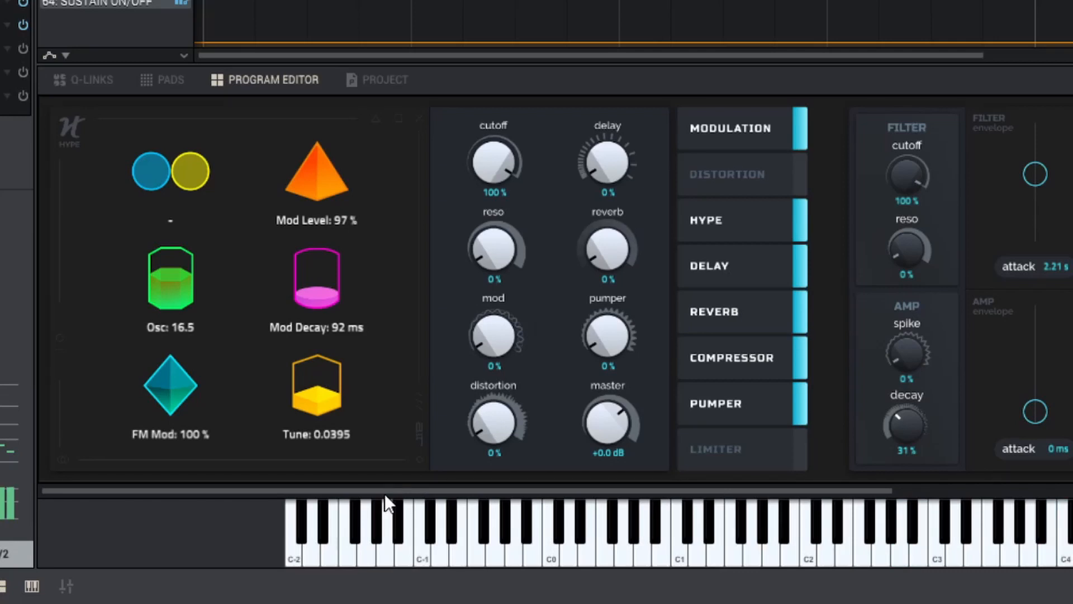
Step: Bring the filter and amp envelope into view, with amp spike at 53%
left_click(317, 397)
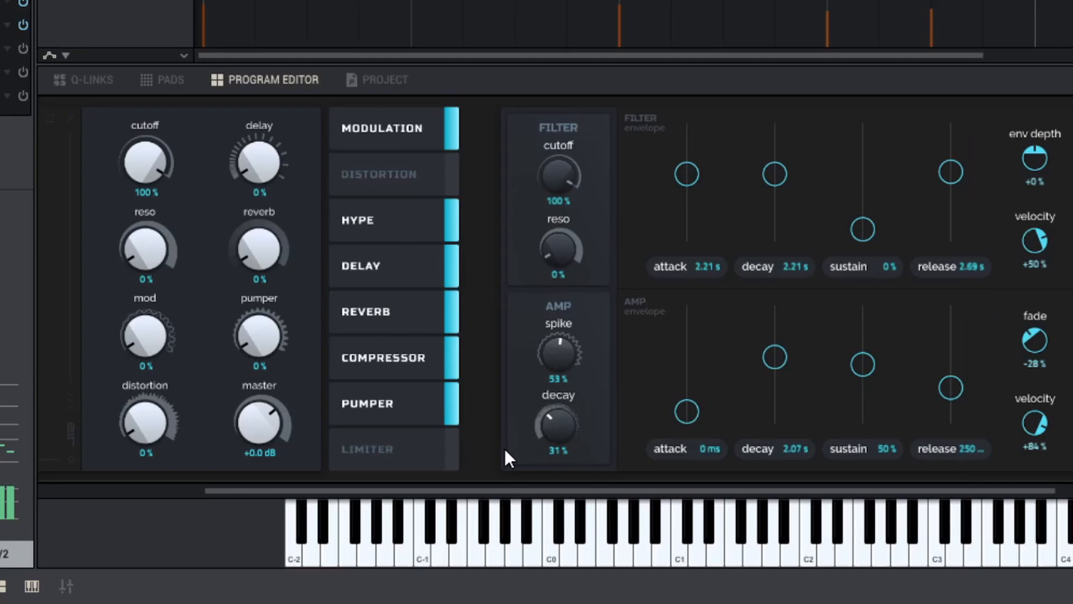
Step: Open the next layered patch from the track list and set Mod Decay to 1.65 s
left_click(264, 79)
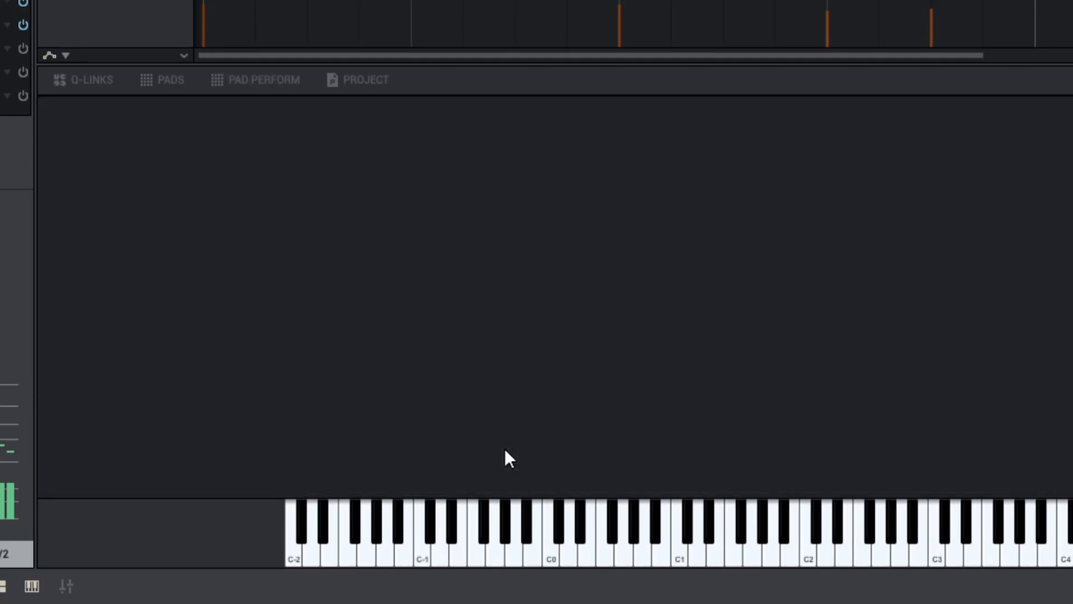
left_click(256, 80)
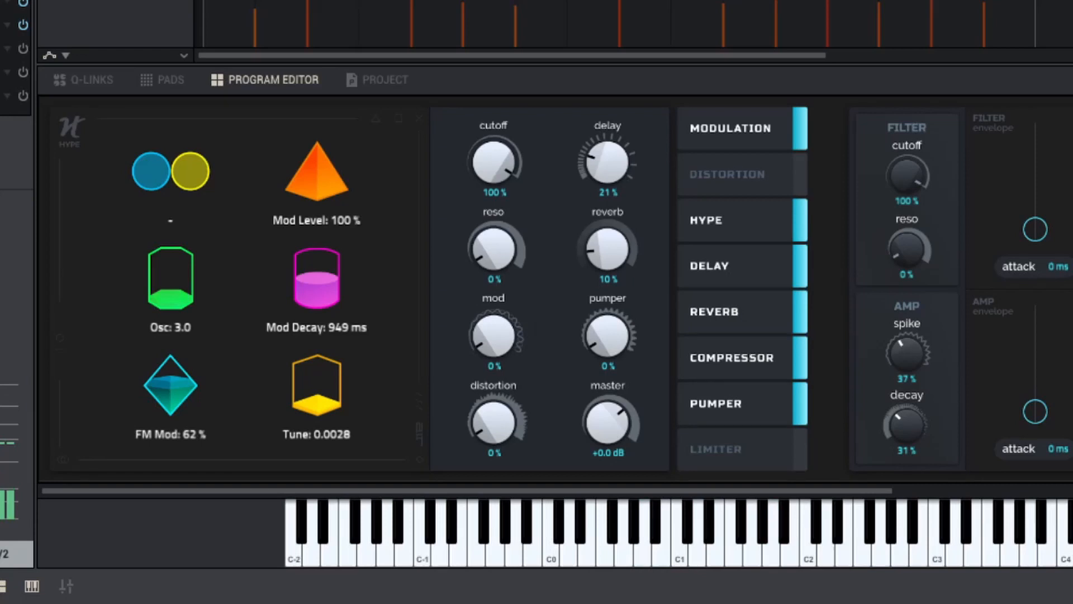
left_click(317, 287)
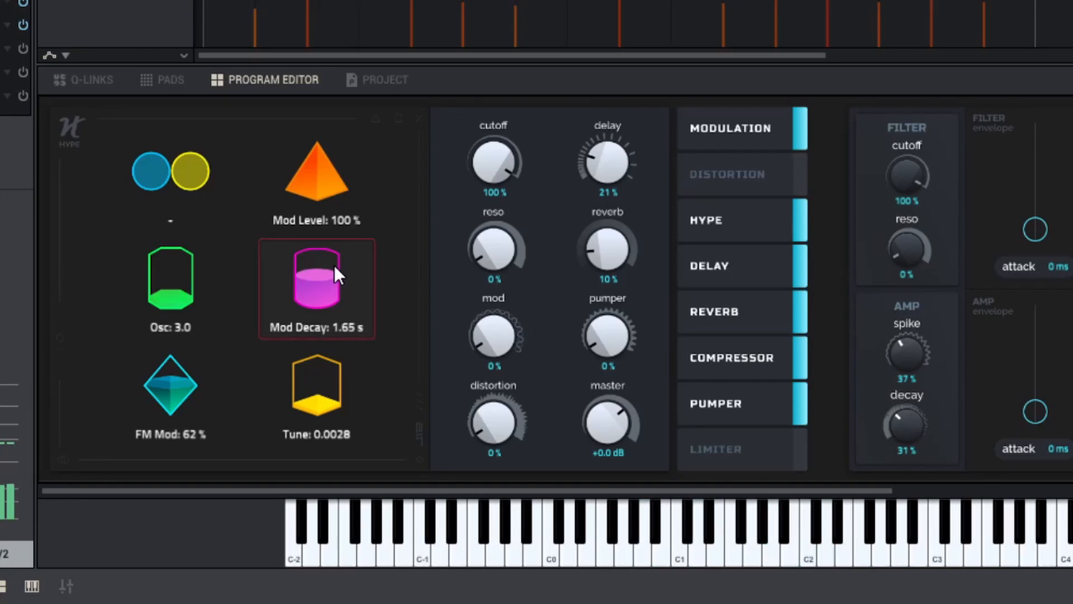
mouse_move(327, 260)
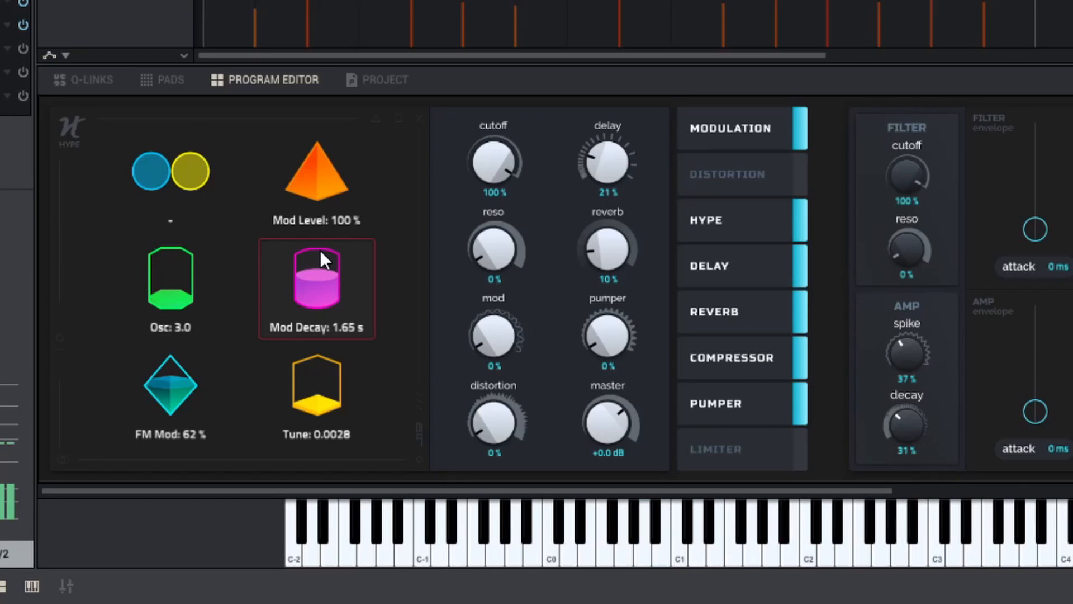
mouse_move(324, 263)
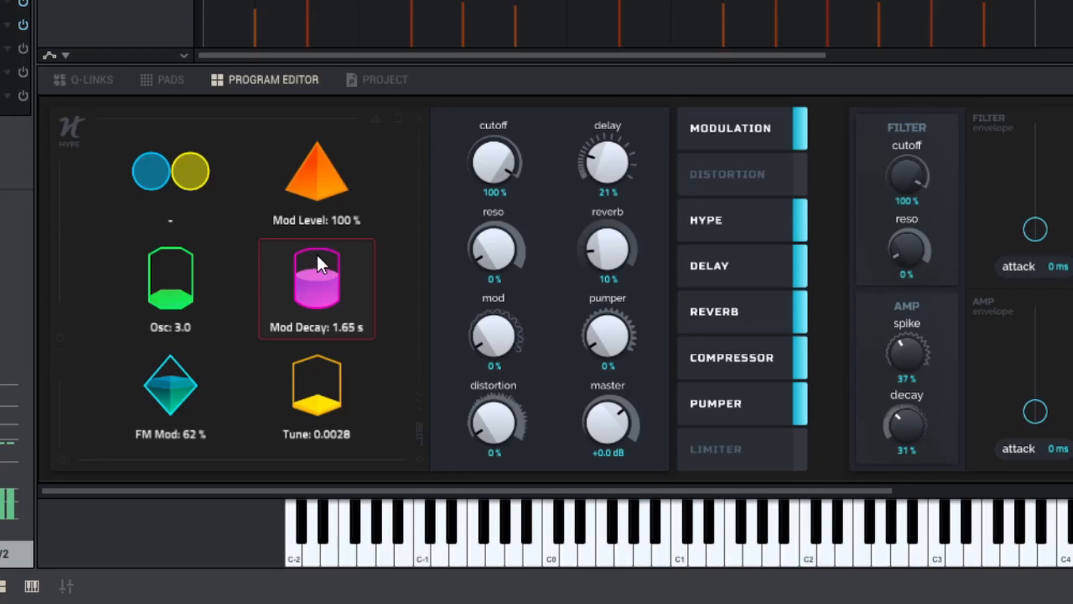
mouse_move(322, 263)
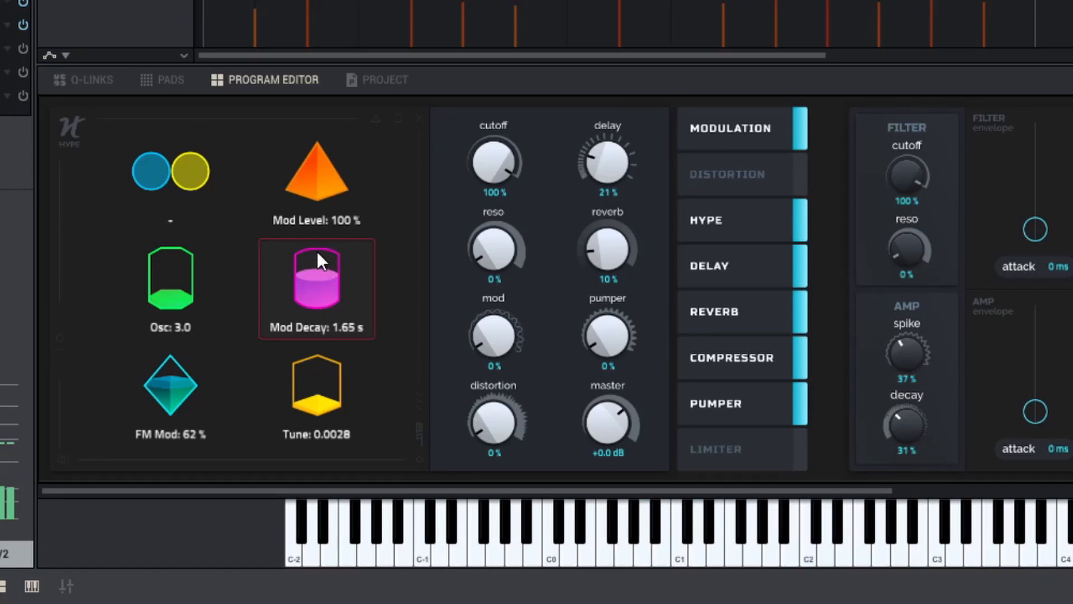
mouse_move(314, 268)
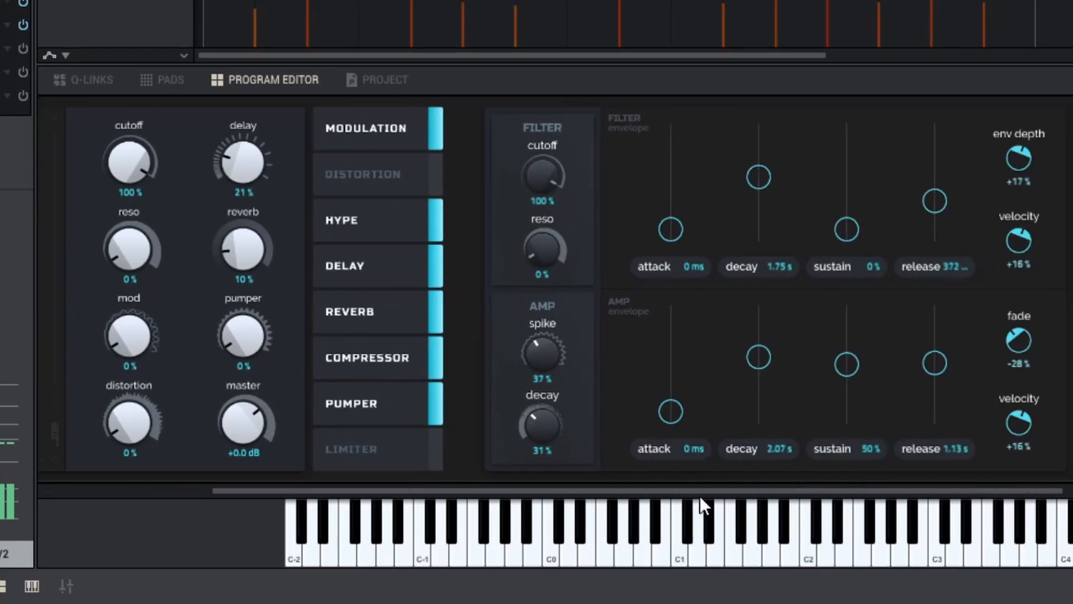
scroll("right", 3)
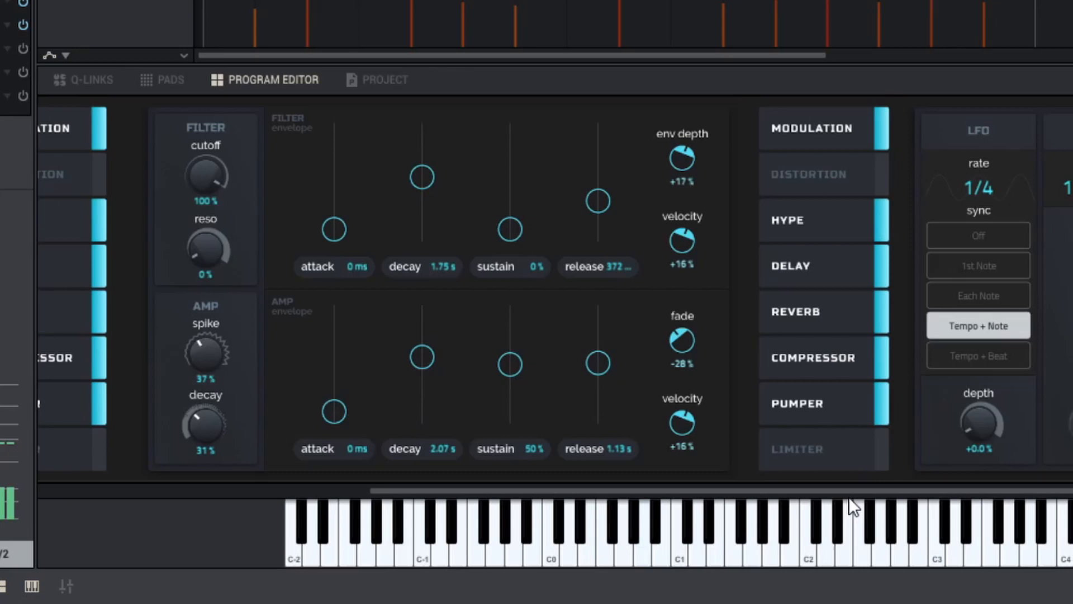
scroll("right", 3)
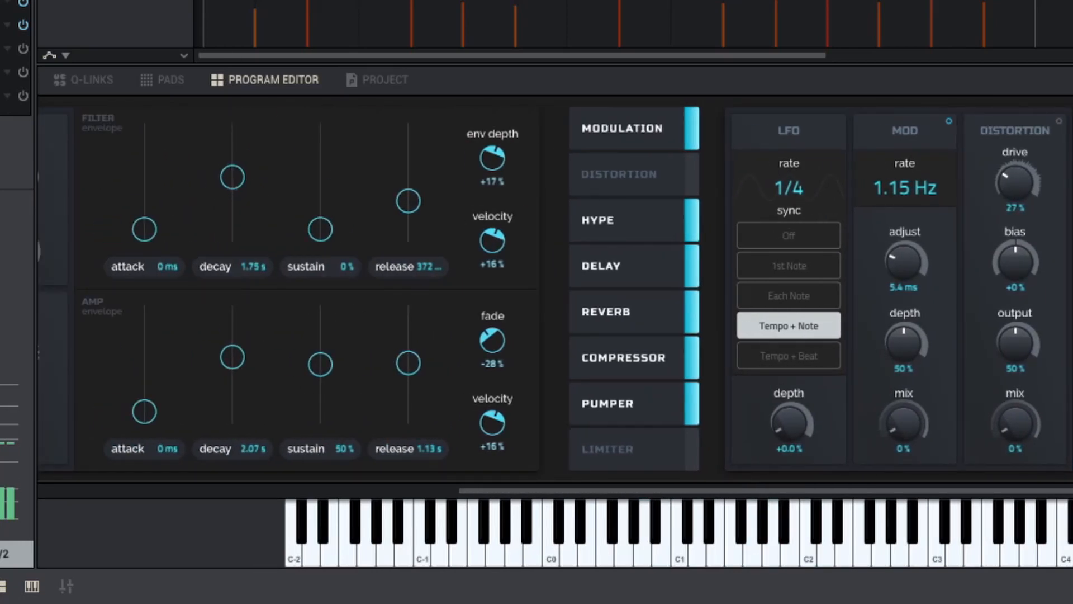
mouse_move(678, 491)
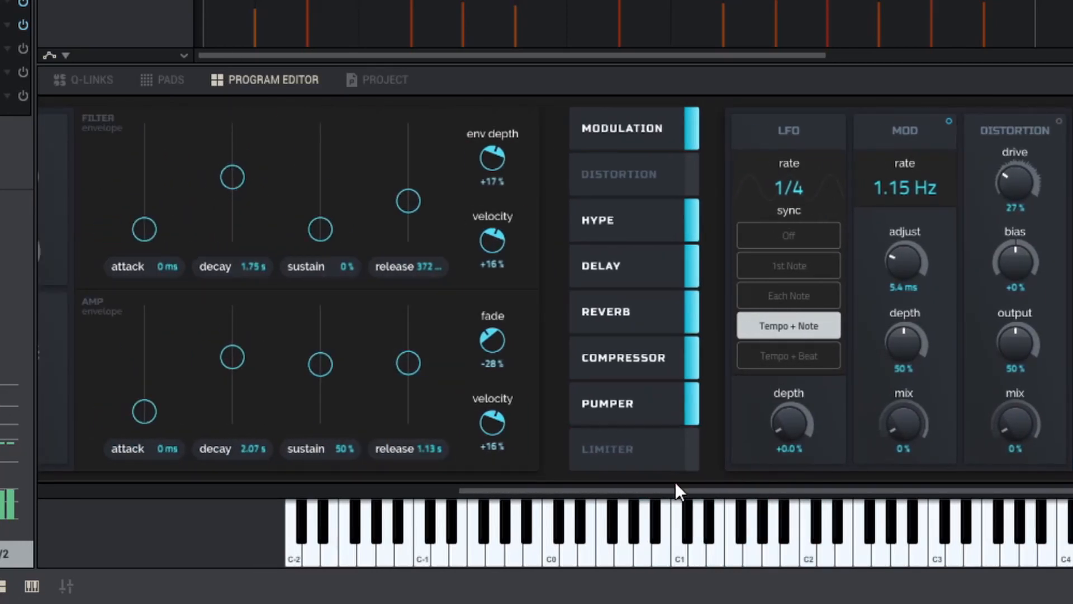
scroll("left", 3)
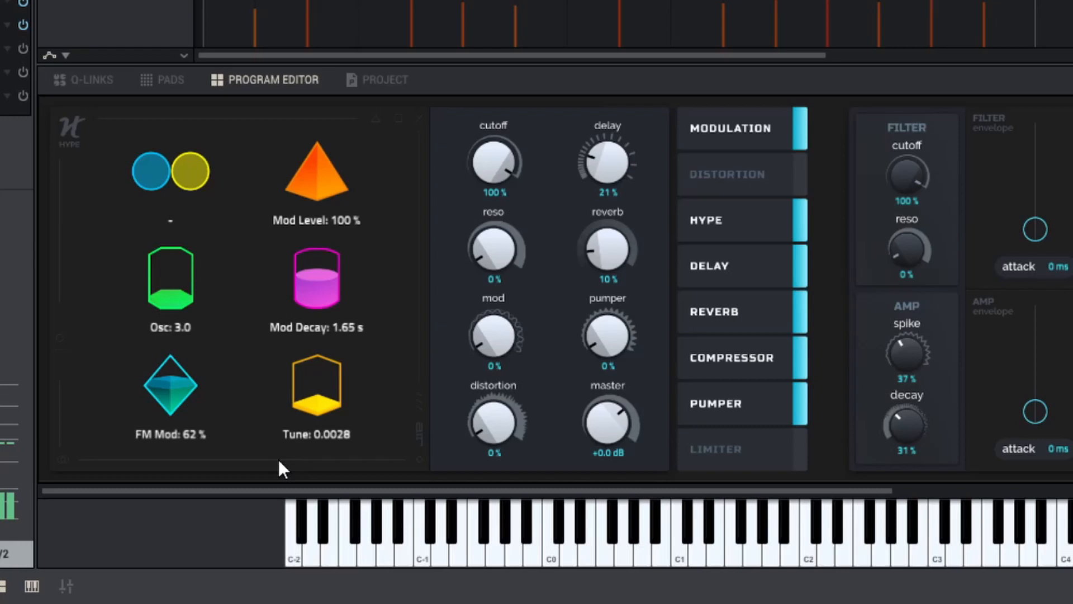
left_click(316, 387)
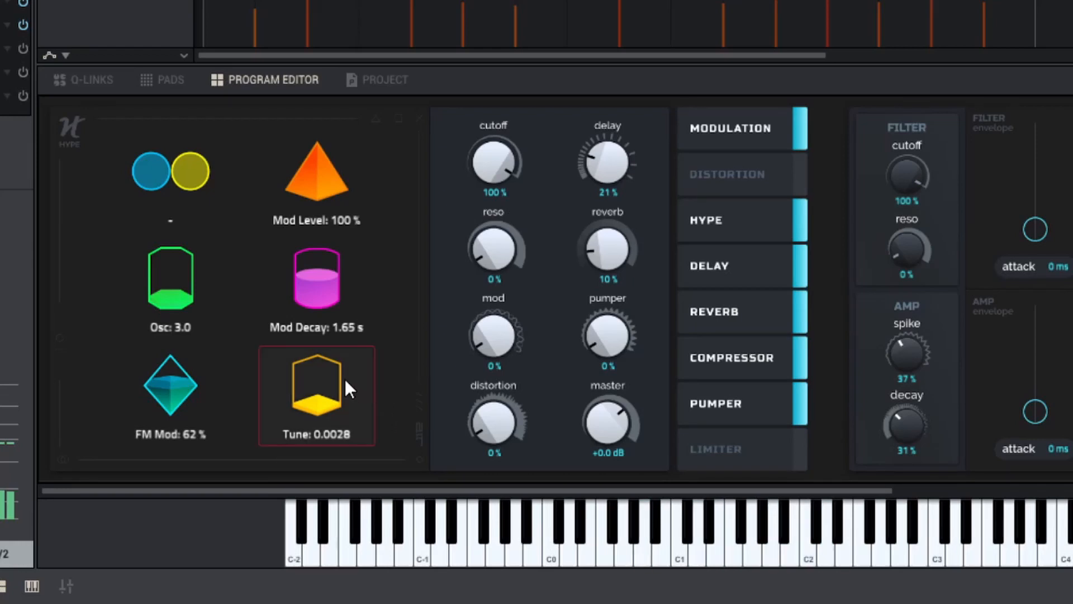
mouse_move(347, 375)
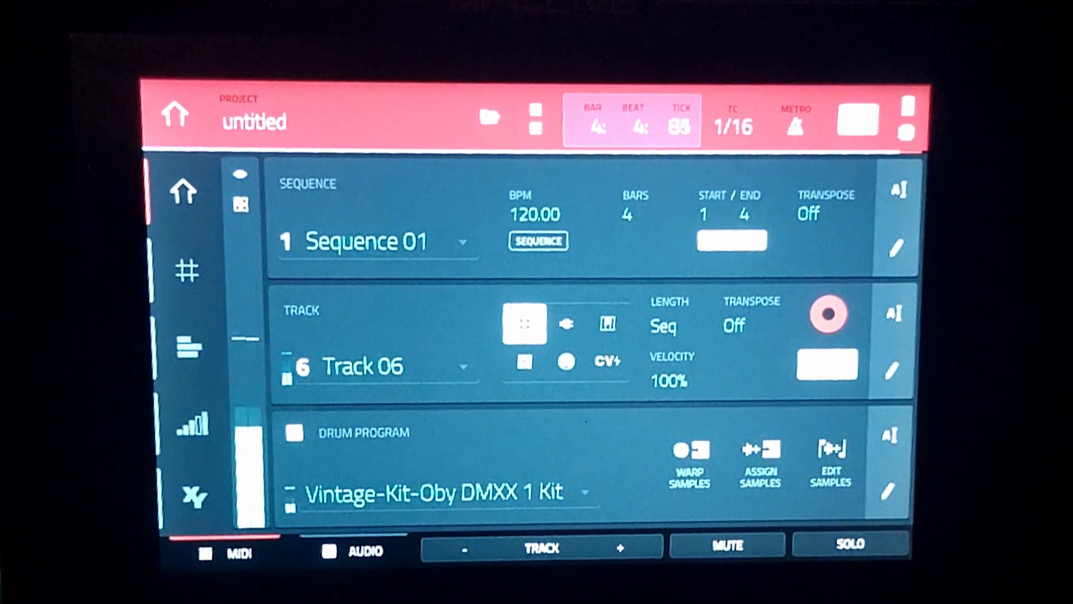
Step: Bring up the Hype FM Init program controls and open Plugin 001-3's program menu
left_click(379, 365)
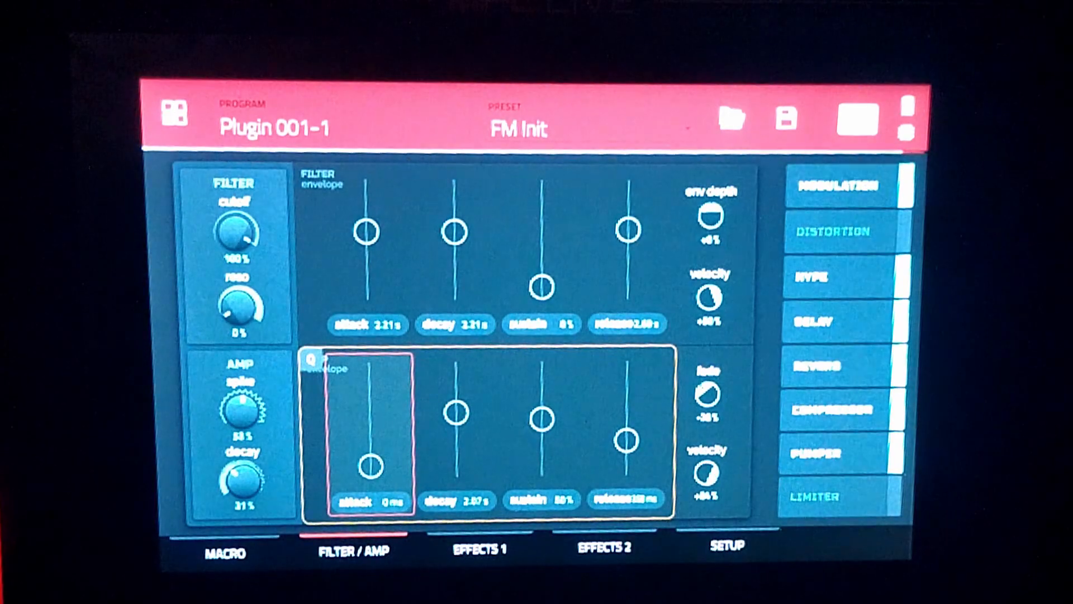
left_click(224, 552)
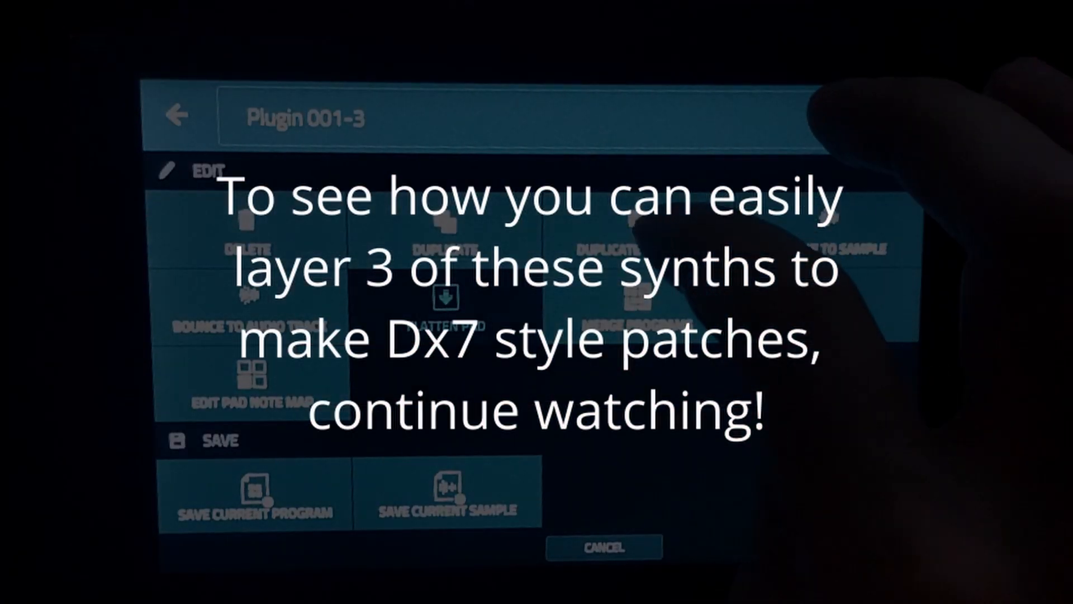
Step: Cancel the Plugin 001-3 menu and open Plugin 001-1's program options
left_click(603, 547)
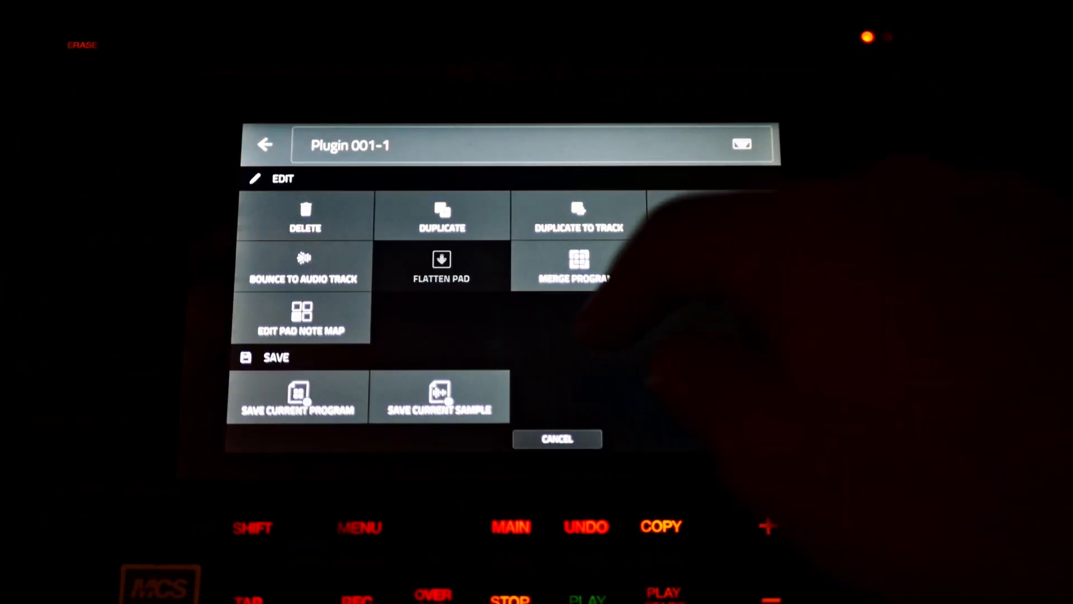
Step: Switch to Plugin 001-2 and show its Hype MACRO page (Osc 23.0, FM Mod 68%)
left_click(557, 439)
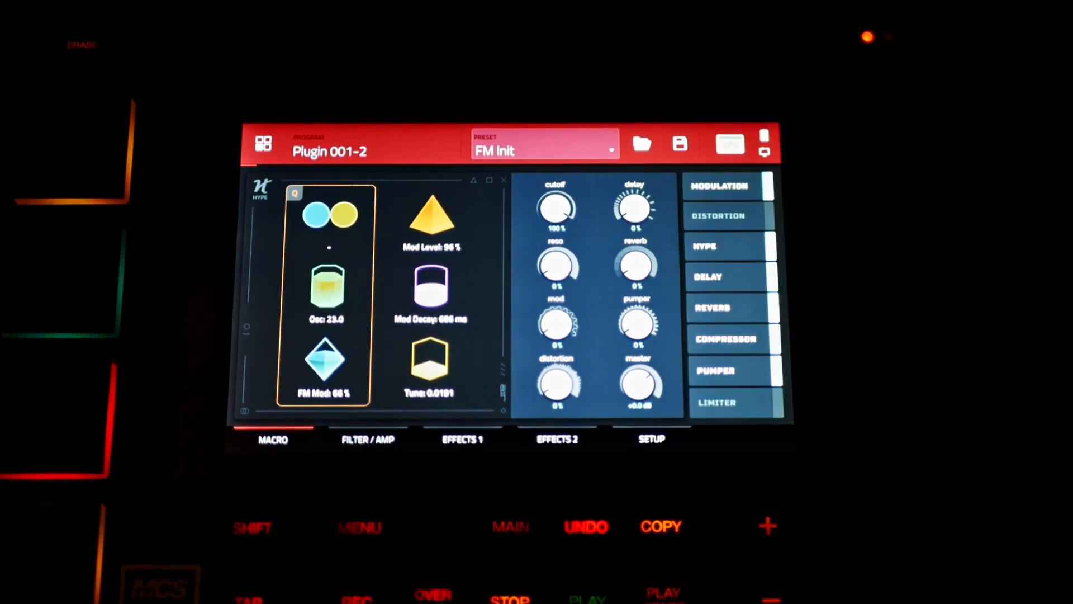
Step: Select Plugin 001 and view its Hype macros: Osc 2.0, Mod Level 63%, Mod Decay 32 s
left_click(368, 439)
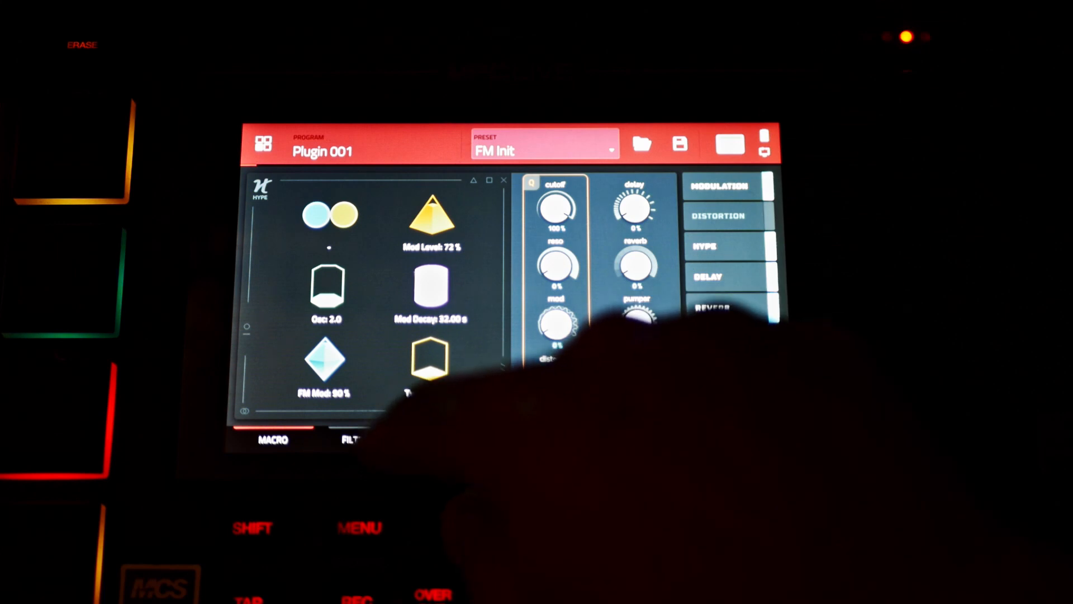
left_click(368, 440)
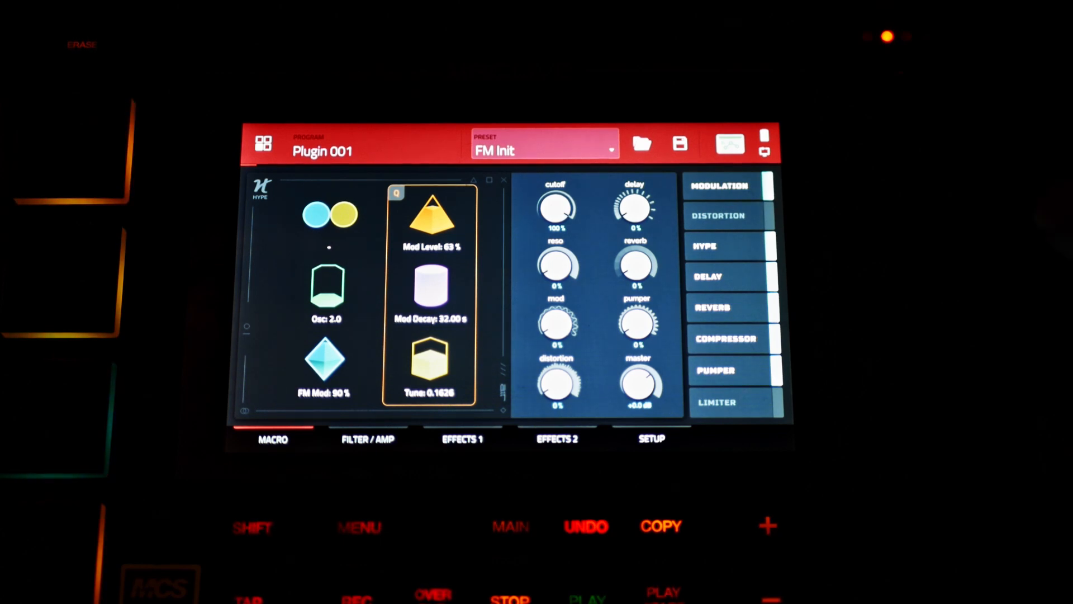
Step: Turn Hype's Mod Level Q-Link down to 63% and set Tune to 0.1626
left_click(634, 207)
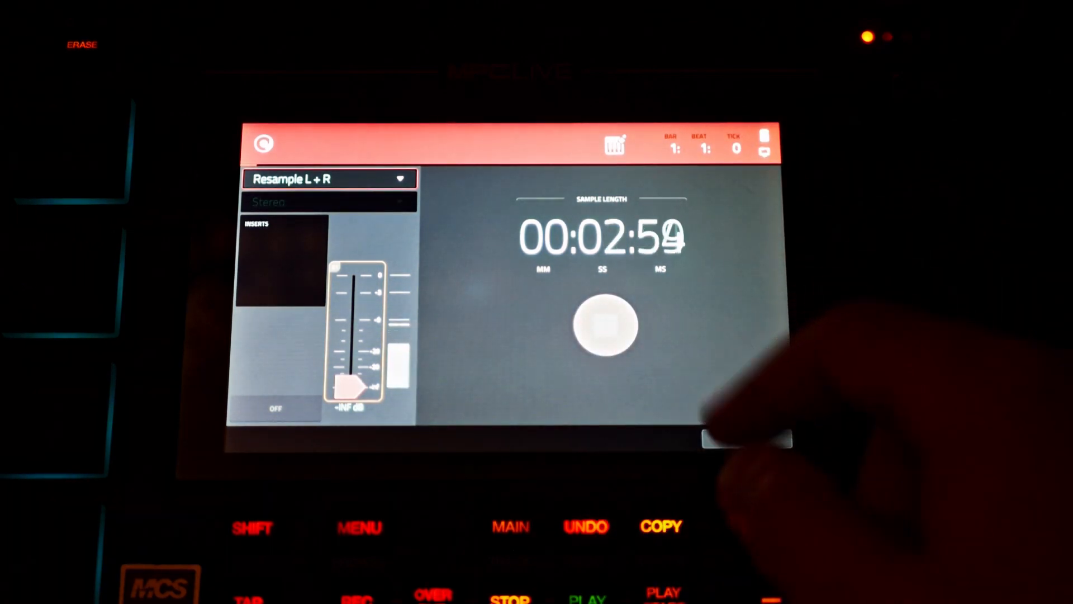
Step: Record the layered patches via Resample L+R, stopping at about 4.5 seconds
left_click(605, 326)
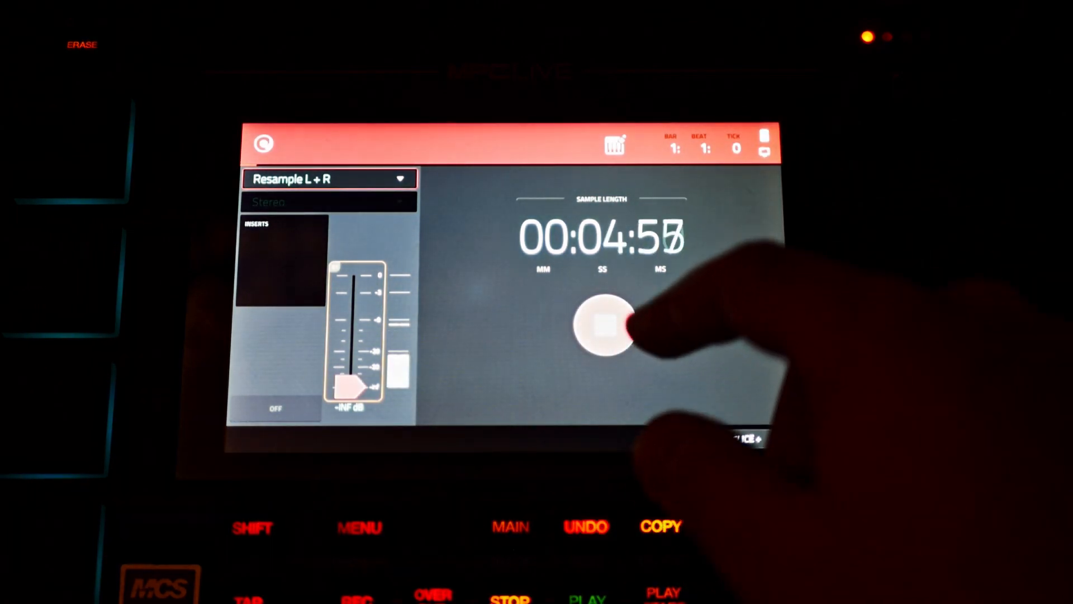
left_click(605, 329)
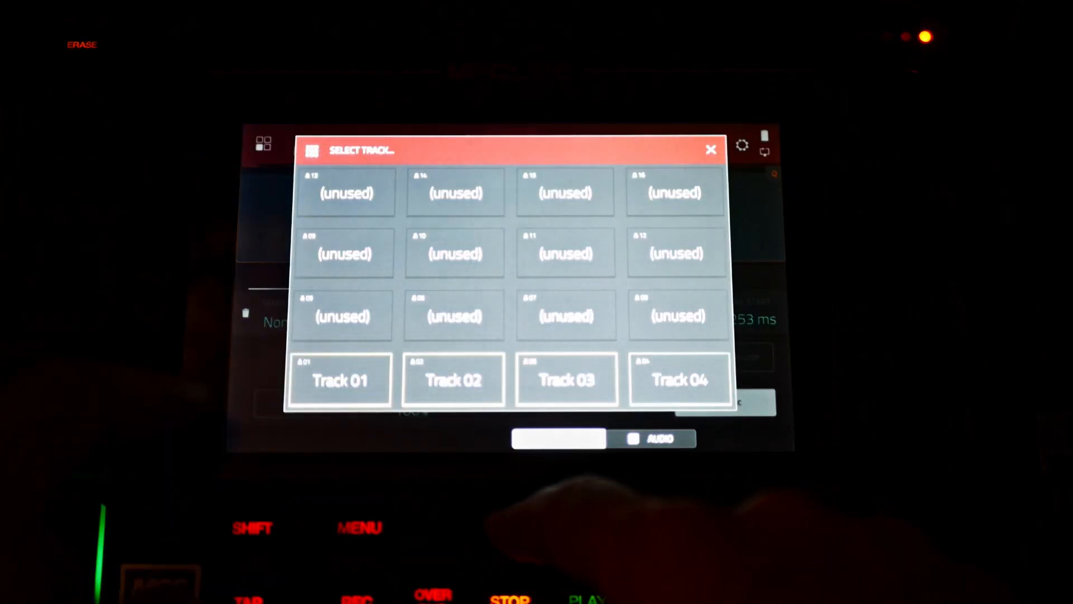
Step: Assign the recording to a track as sample Fm1, trimmed from start 86004
left_click(340, 380)
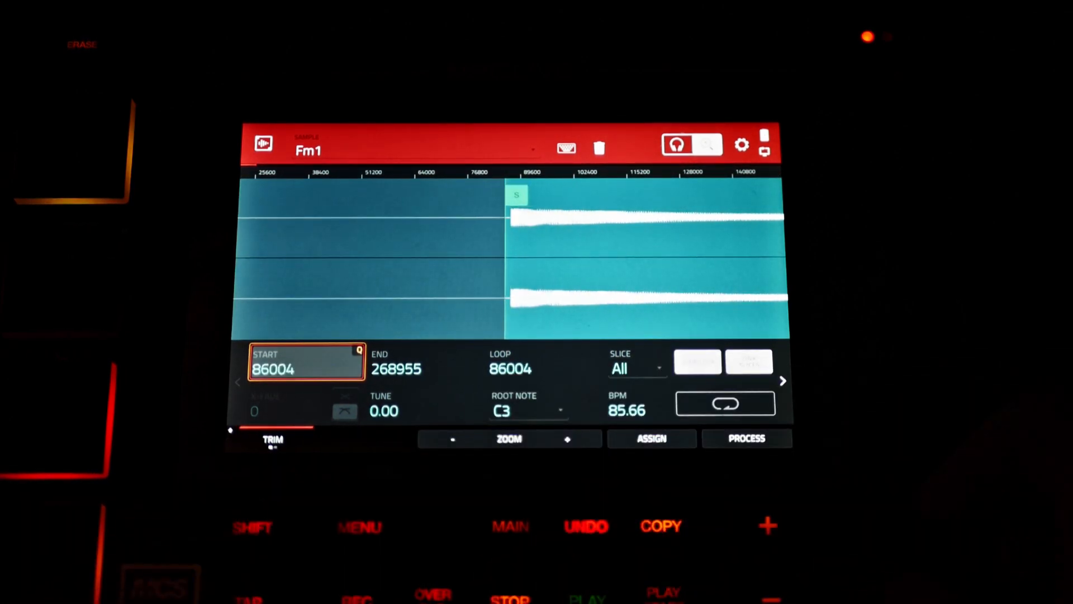
Step: Discard Fm1's audio outside the trim points, then show Program 002's ENV/AMP settings
left_click(747, 438)
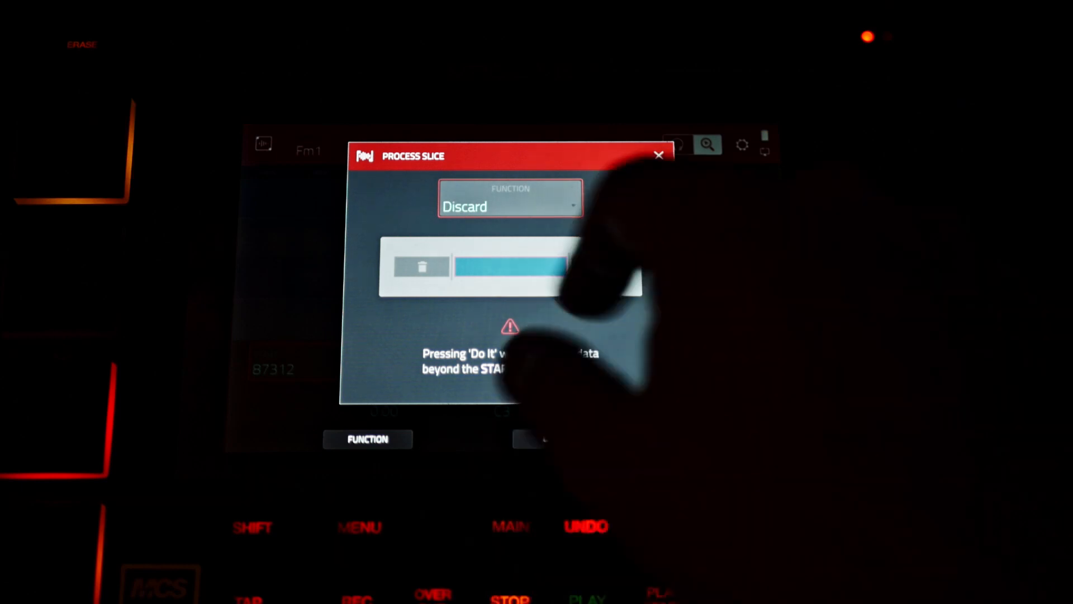
left_click(659, 155)
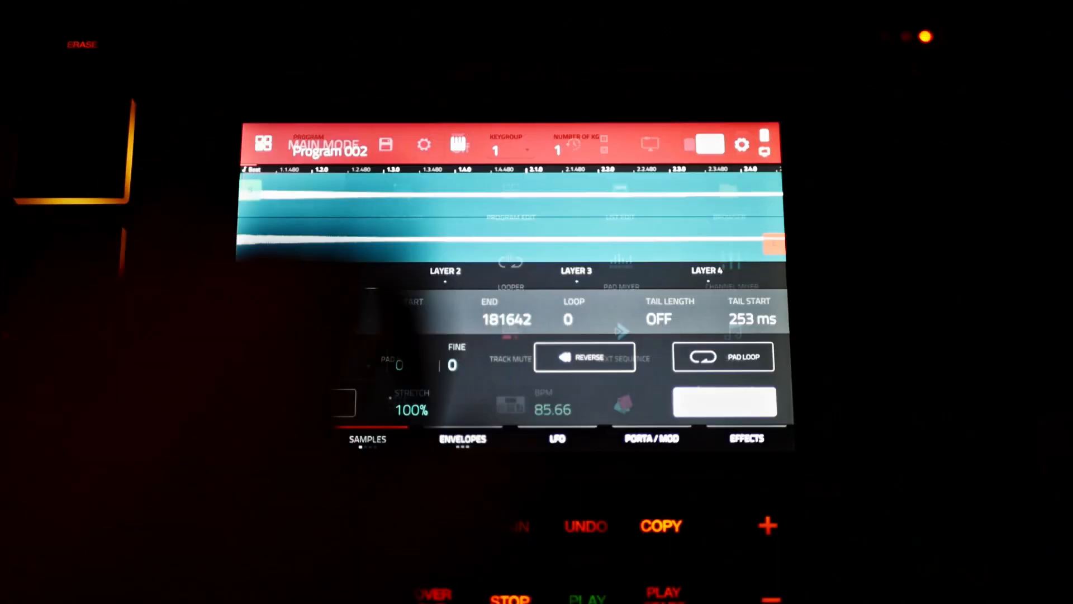
left_click(463, 439)
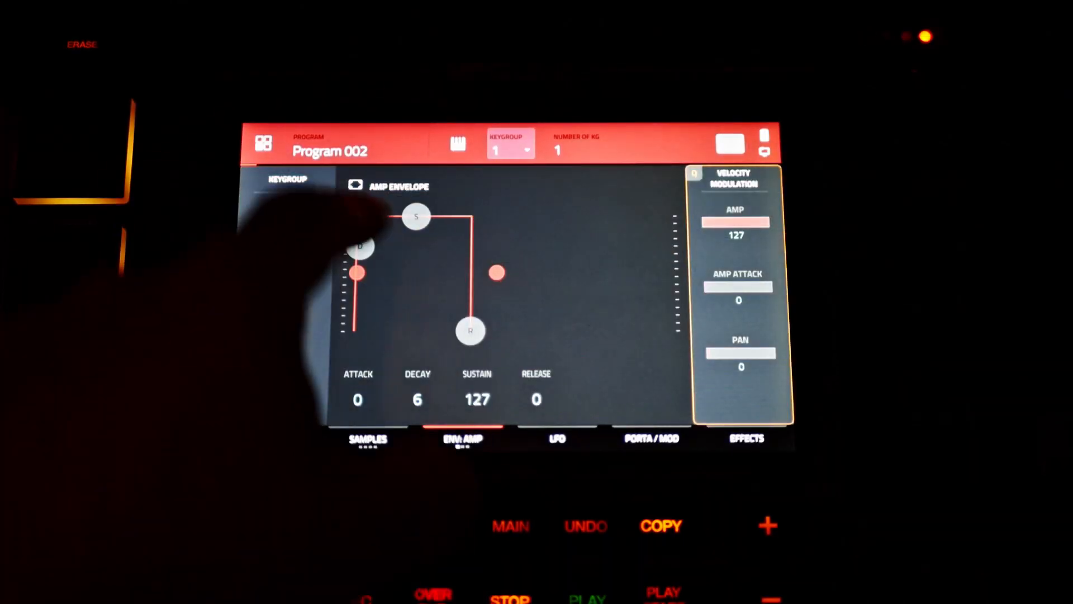